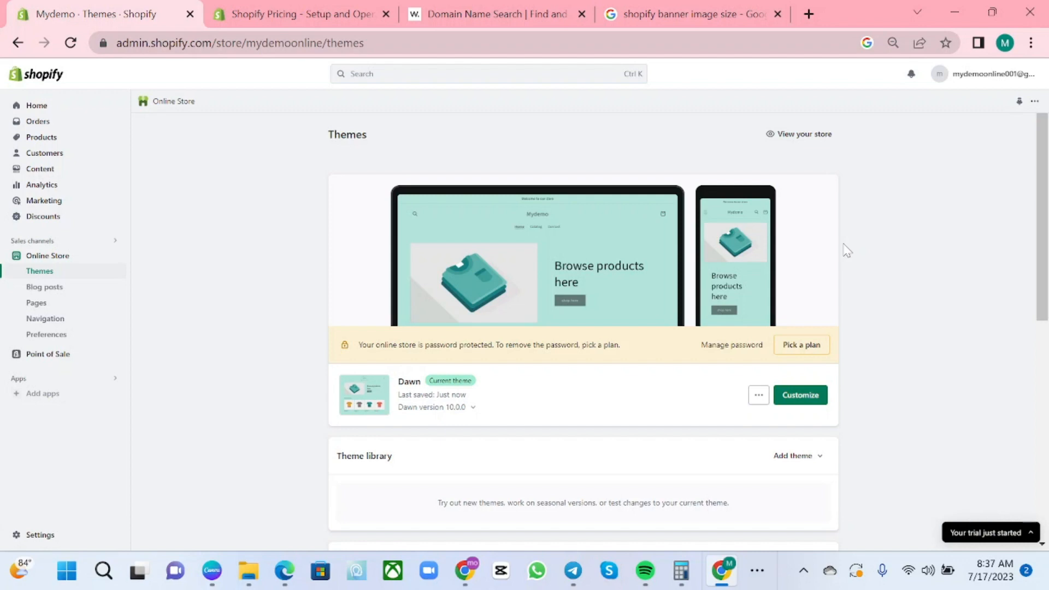
pyautogui.moveTo(919, 291)
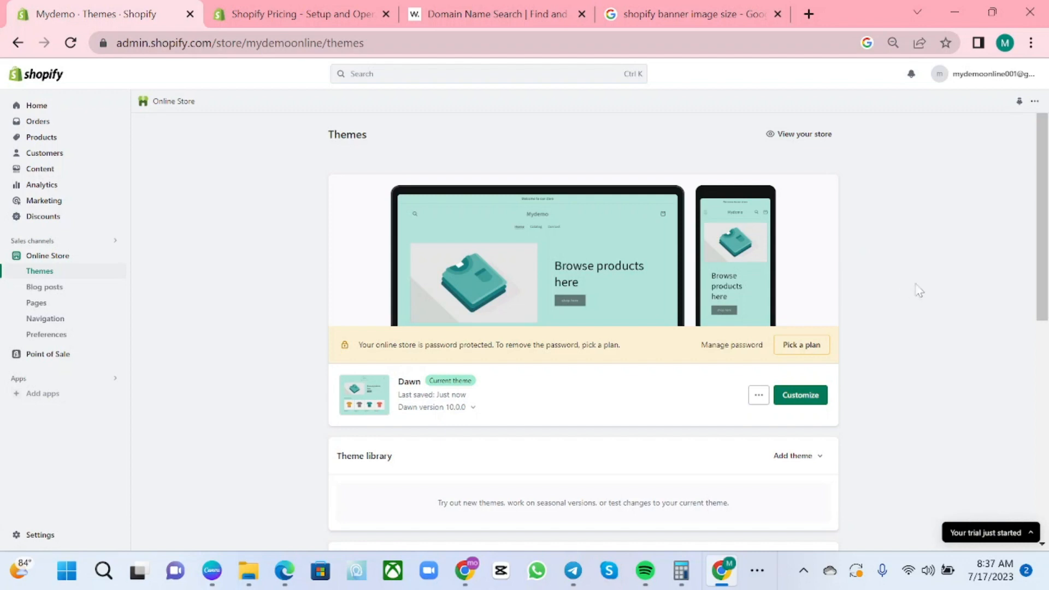
pyautogui.moveTo(933, 327)
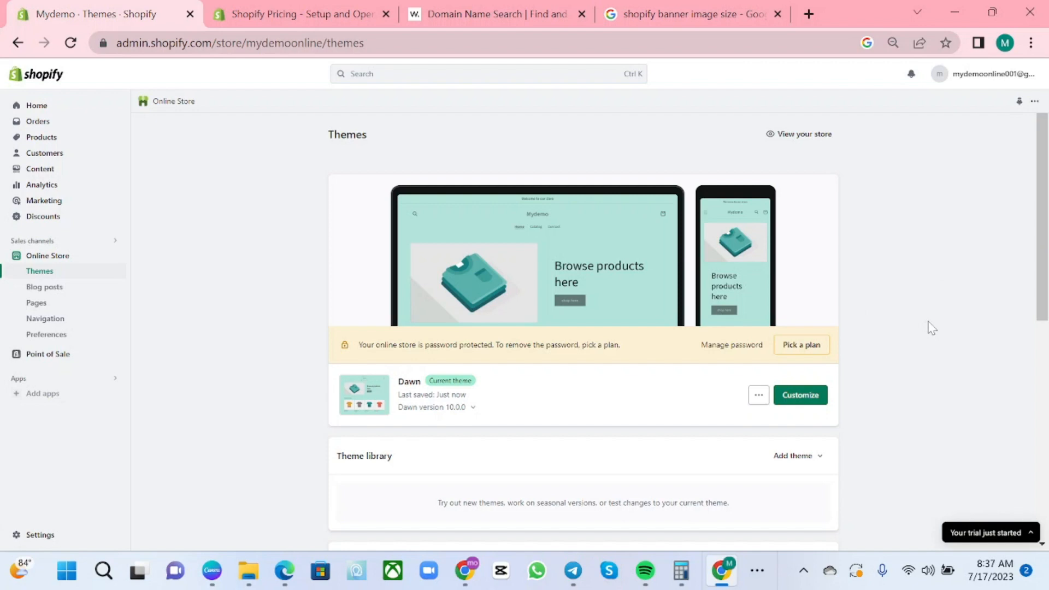
pyautogui.moveTo(990, 296)
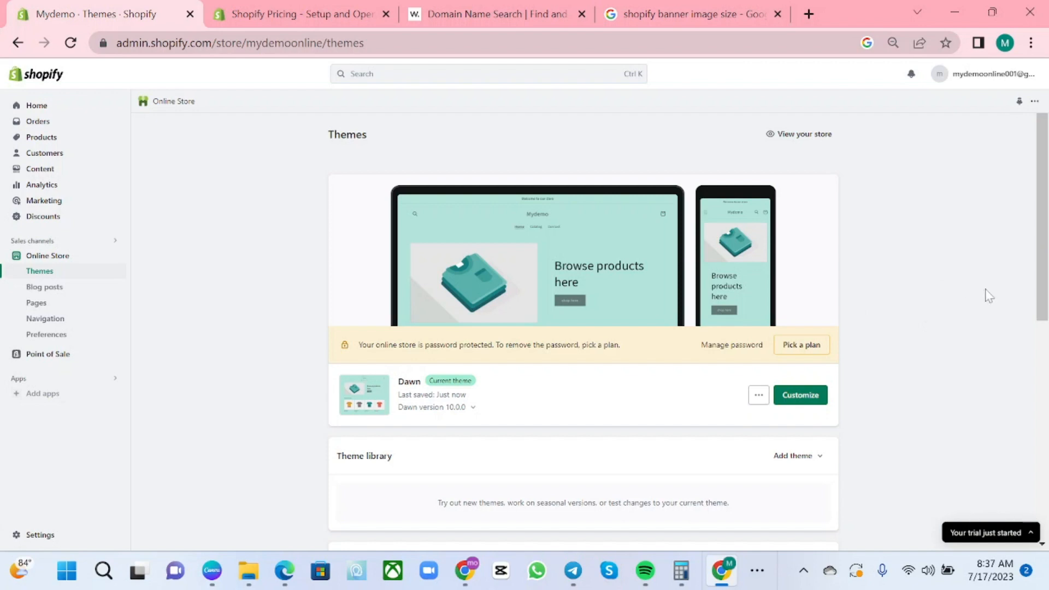
# - Review the Shopify pricing headline (free start, then $1/month for 3 months) and deselect it
pyautogui.click(298, 13)
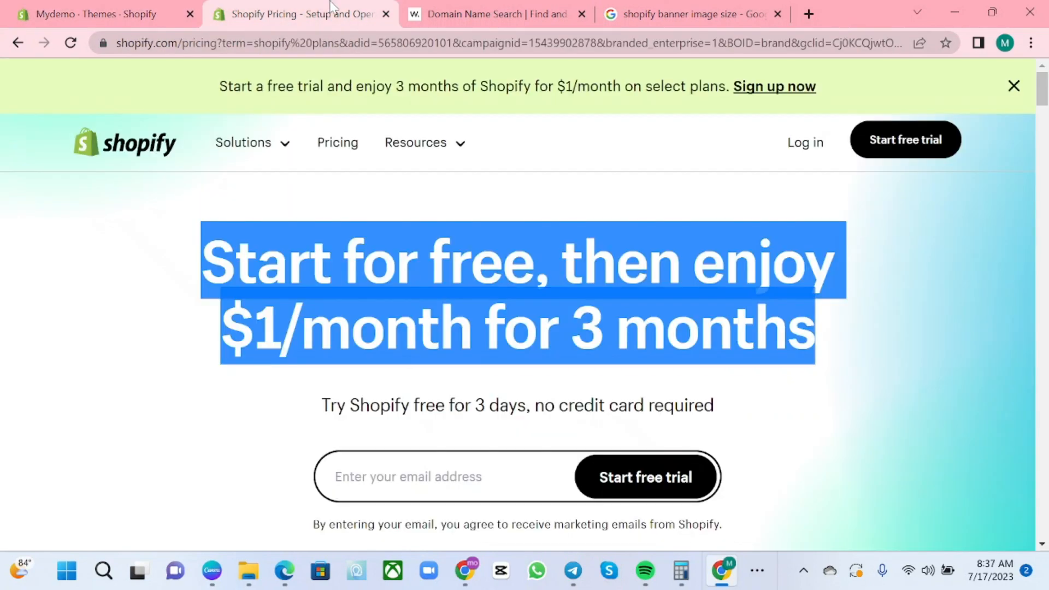
pyautogui.click(180, 261)
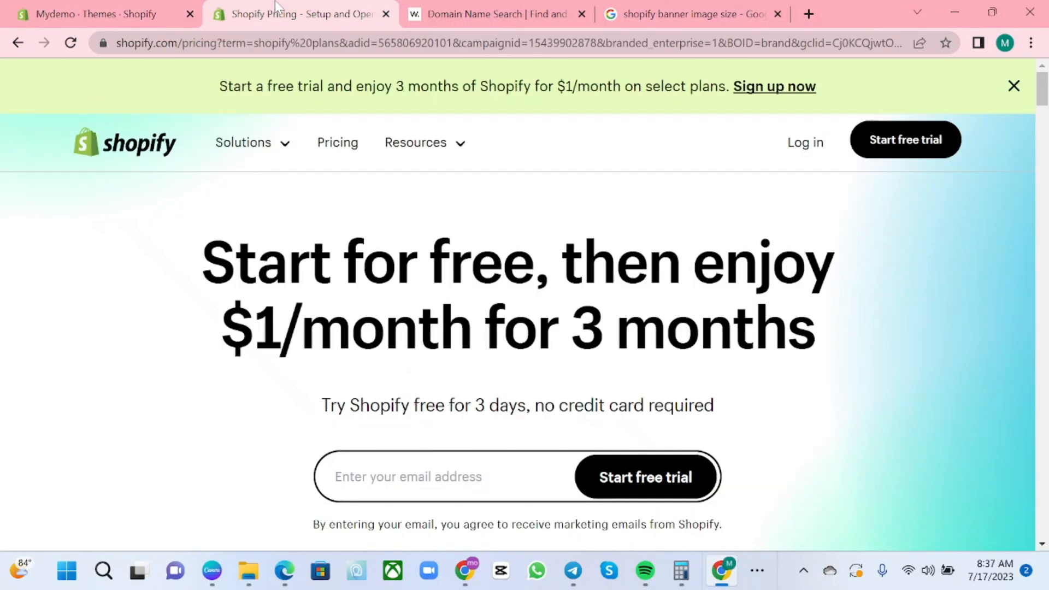
pyautogui.moveTo(214, 261); pyautogui.dragTo(816, 328)
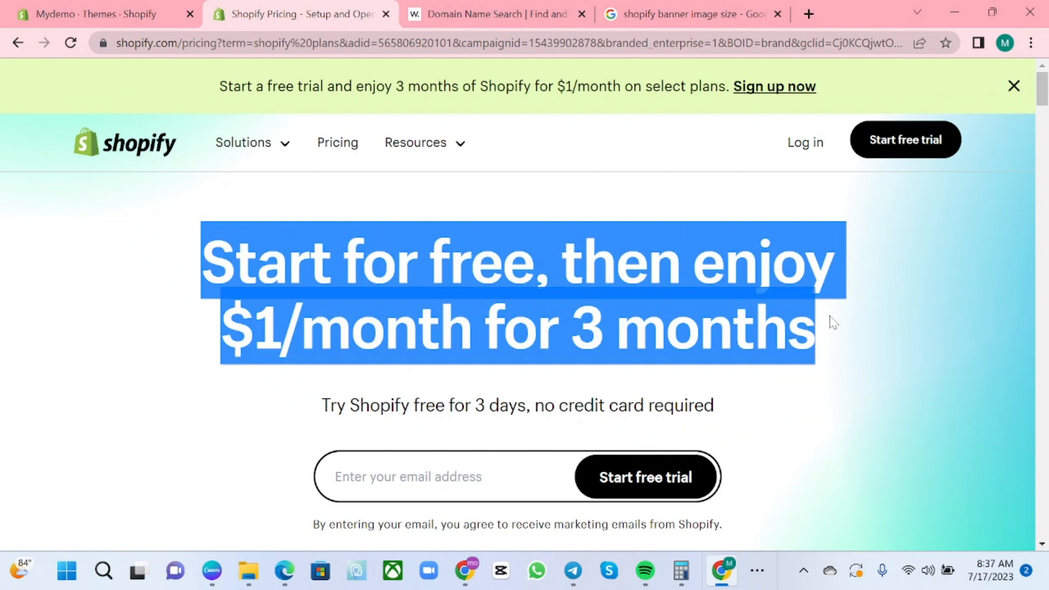
pyautogui.click(880, 366)
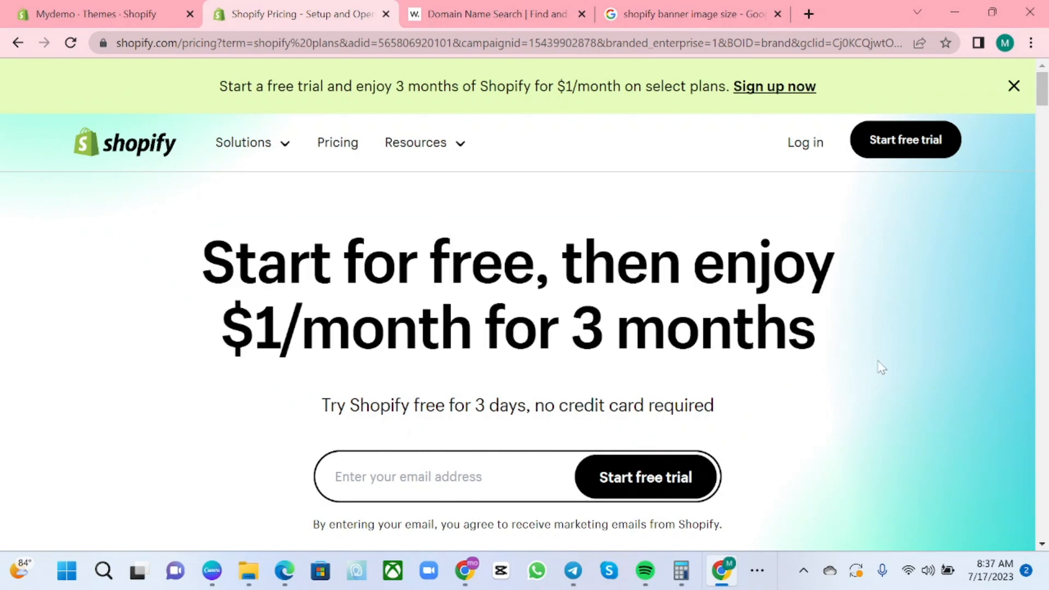
pyautogui.moveTo(696, 209)
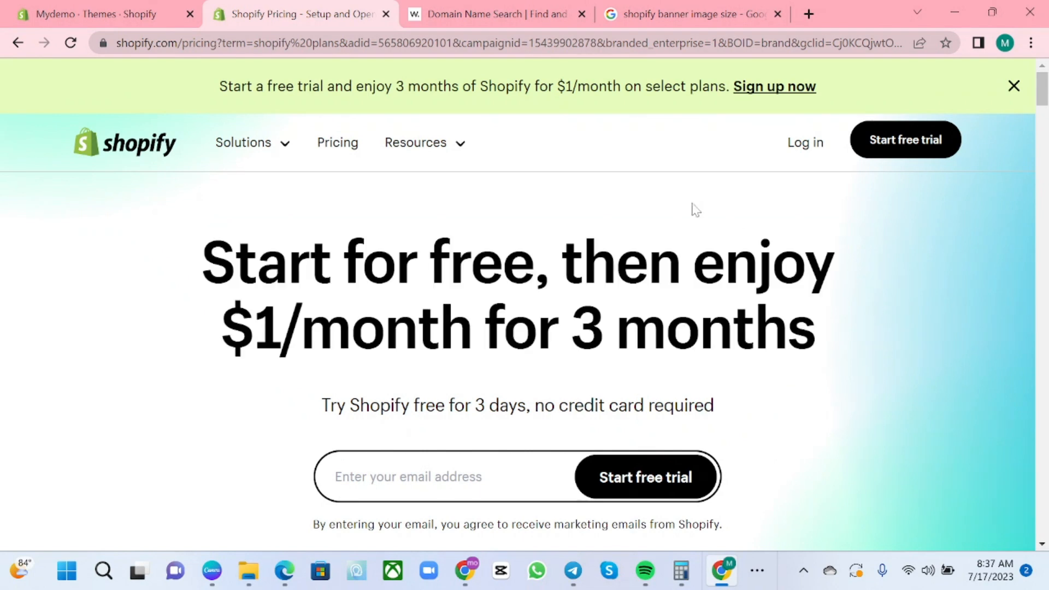
pyautogui.moveTo(428, 185)
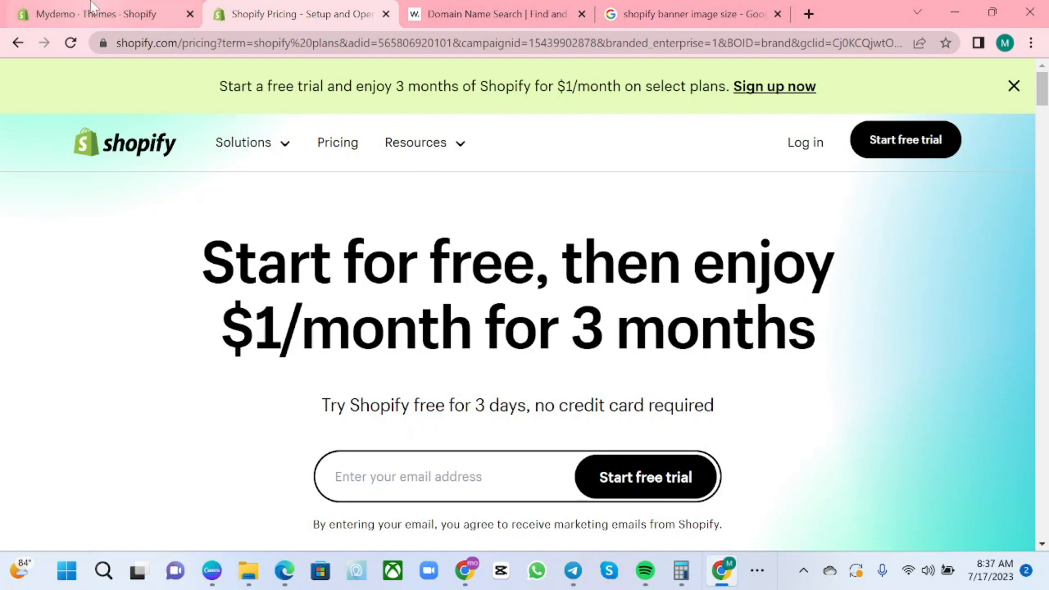
# - From the admin Themes page, launch Customize on the Dawn theme into its editor
pyautogui.click(101, 13)
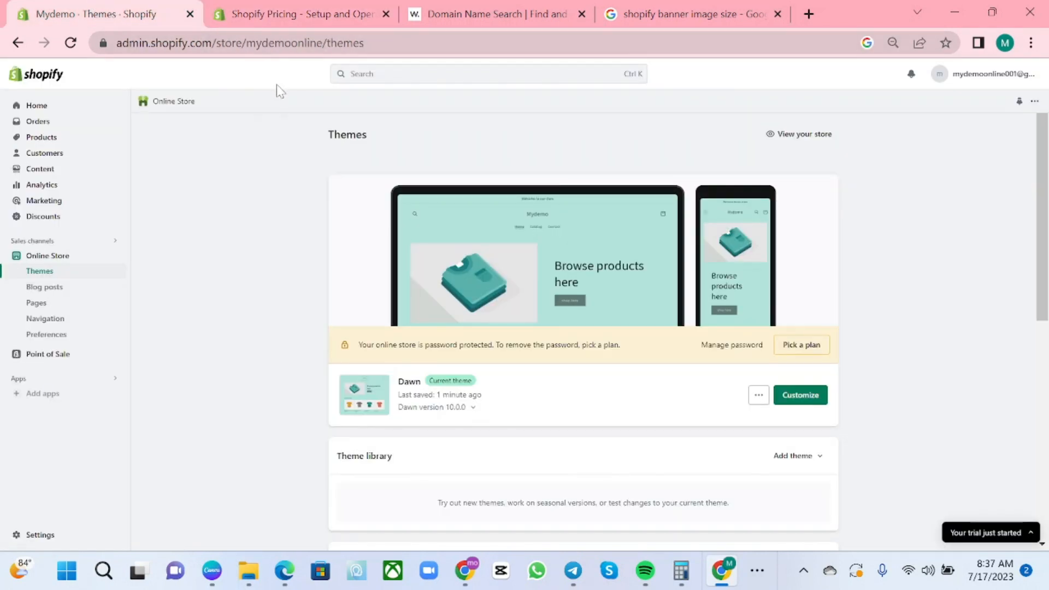
pyautogui.moveTo(372, 248)
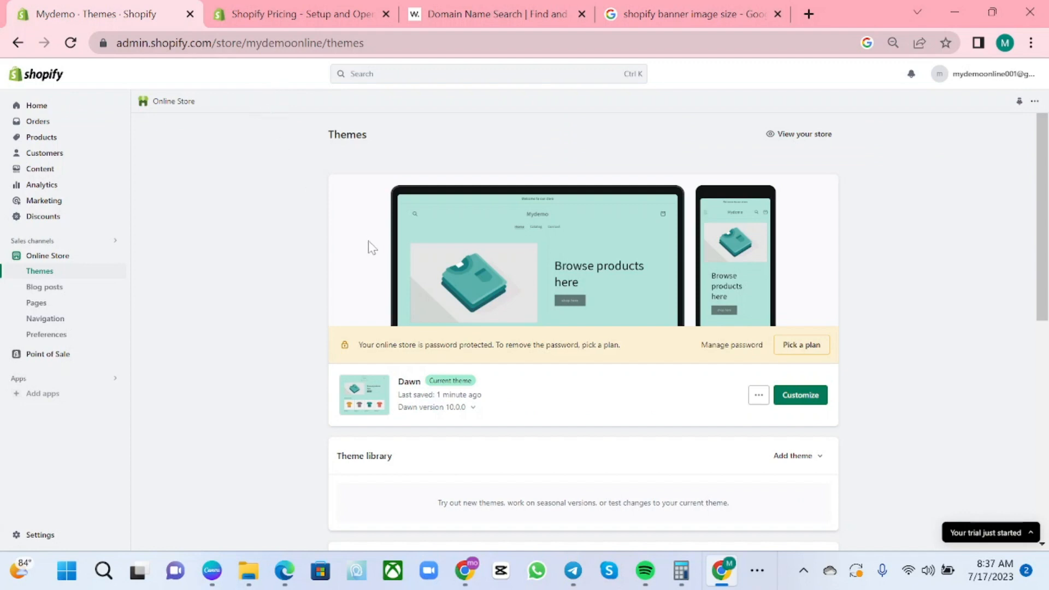
pyautogui.moveTo(156, 162)
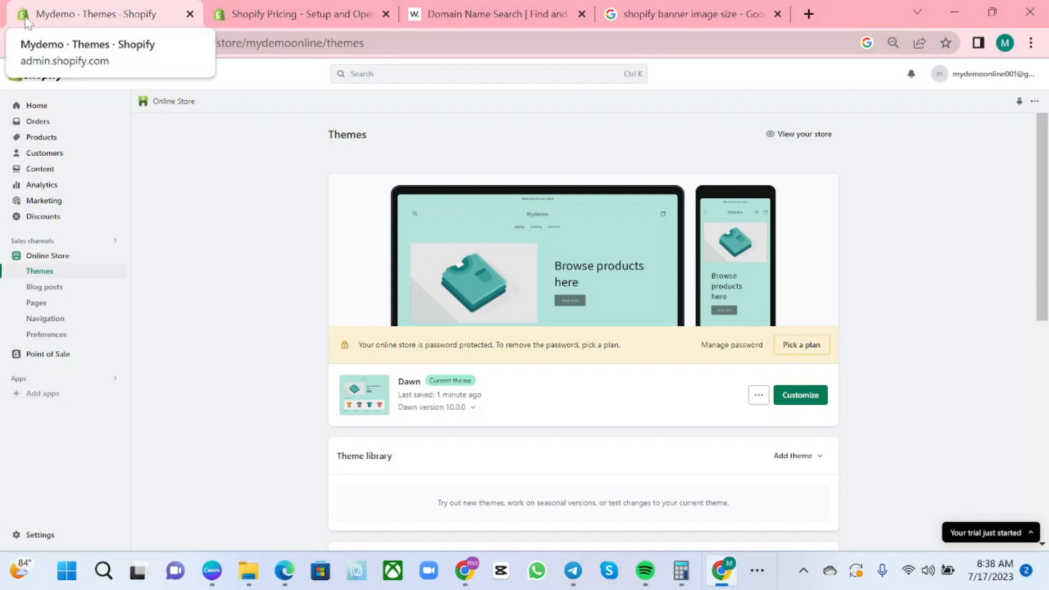
pyautogui.moveTo(273, 177)
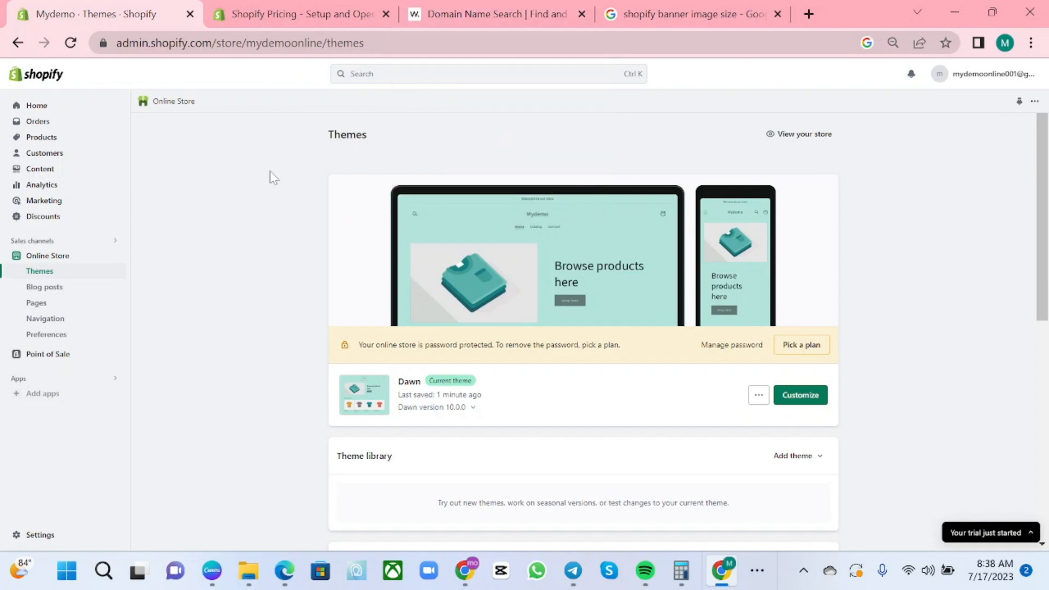
pyautogui.moveTo(130, 334)
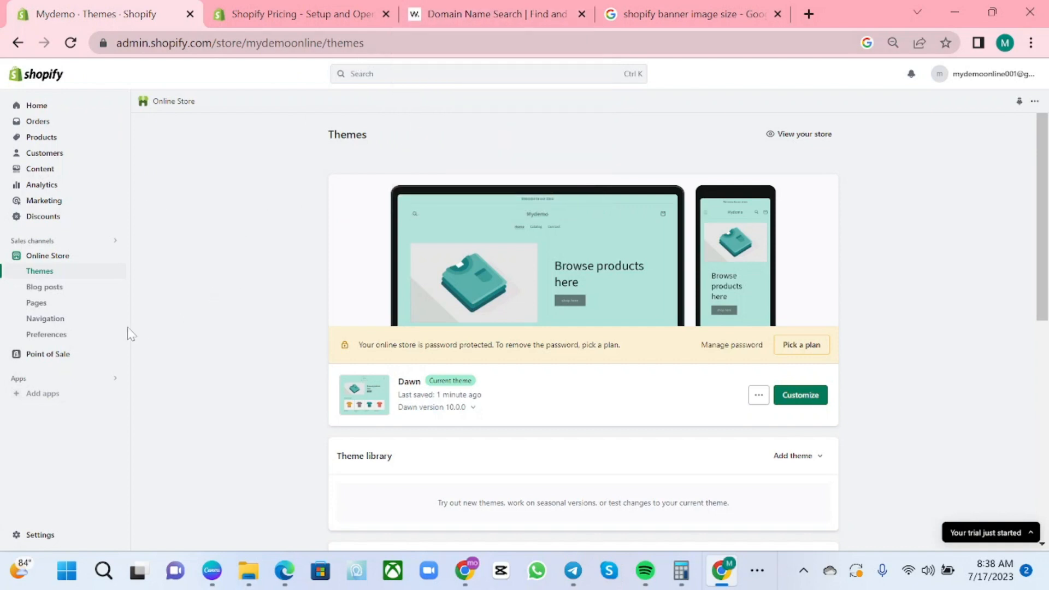
pyautogui.moveTo(47, 266)
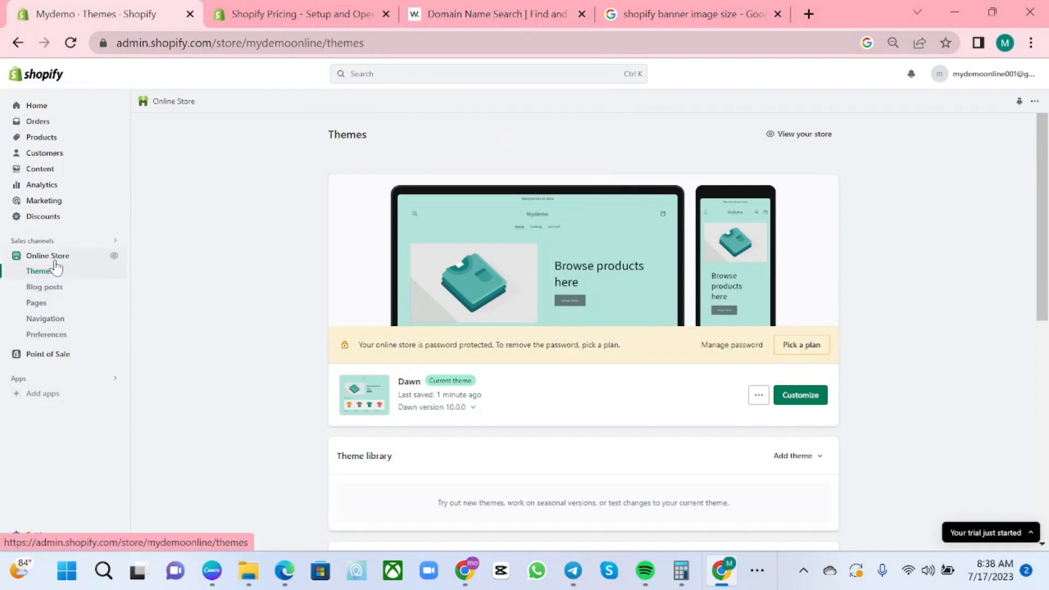
pyautogui.click(39, 534)
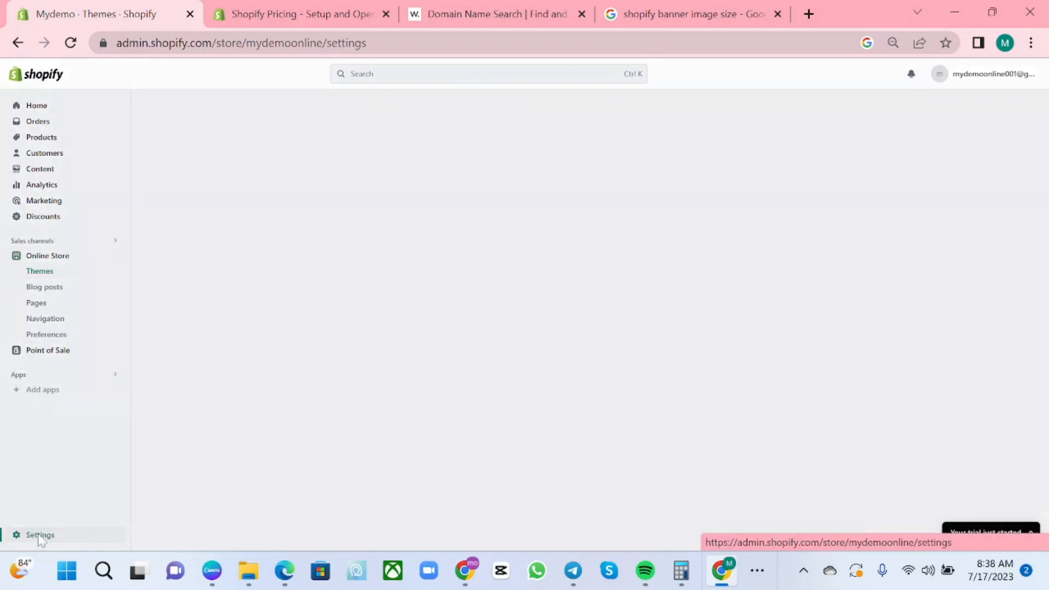
pyautogui.click(39, 534)
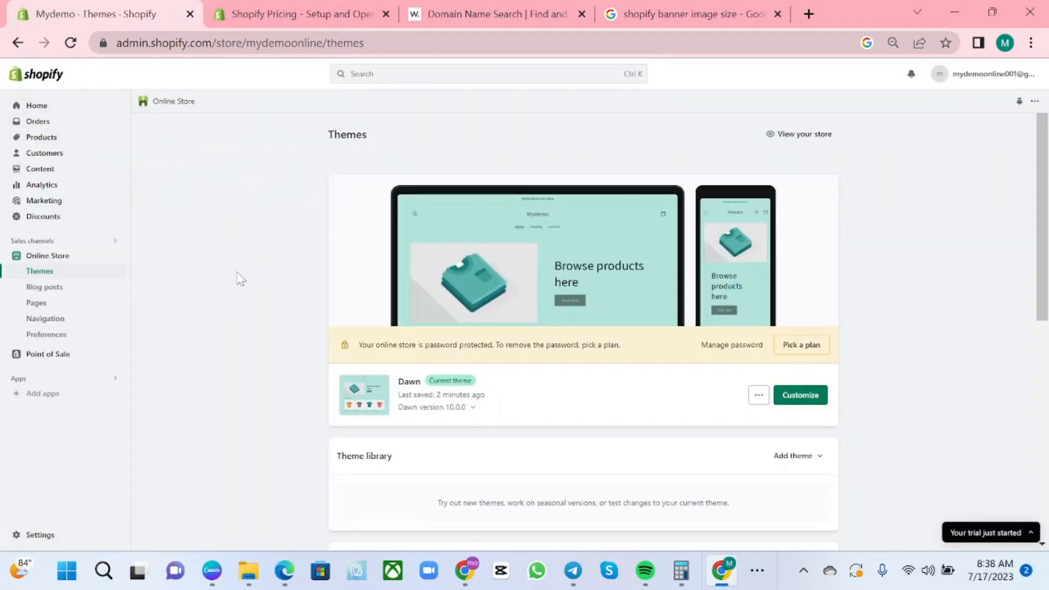
pyautogui.moveTo(77, 265)
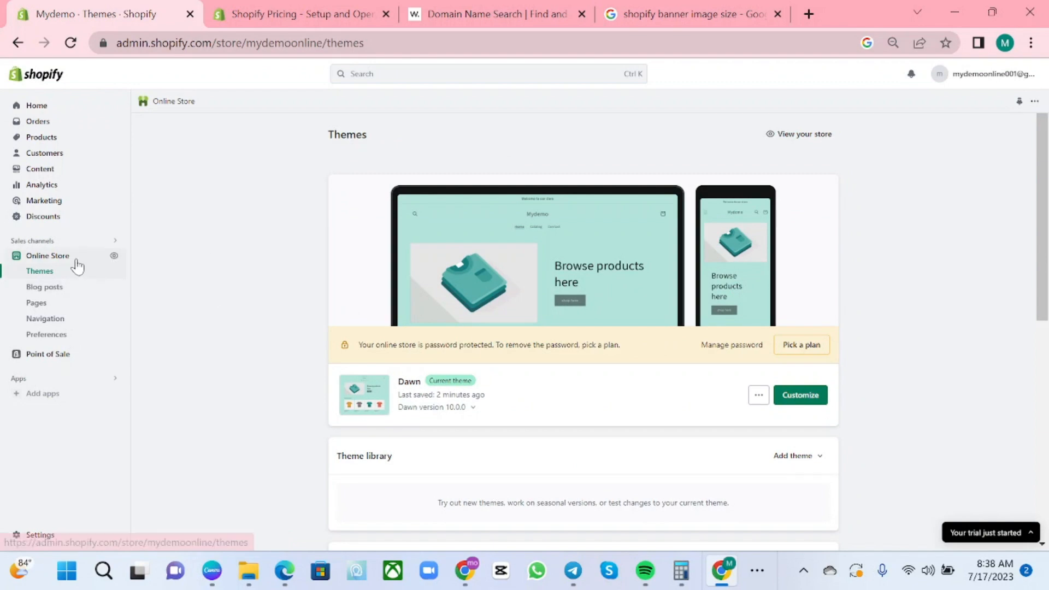
pyautogui.click(799, 395)
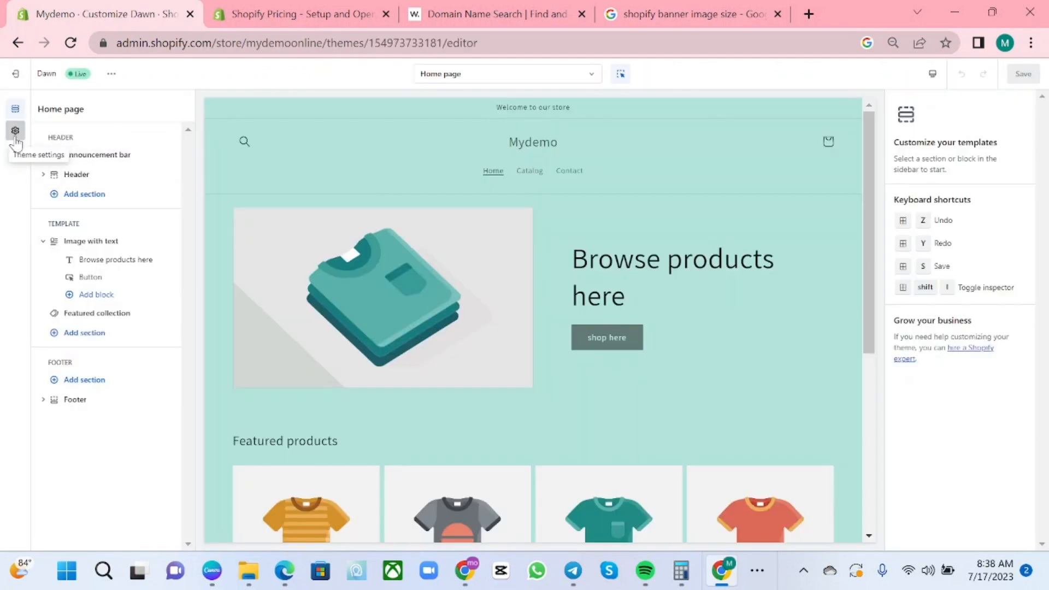
# - Reach the theme-wide Logo settings and bring up the favicon image picker
pyautogui.click(14, 130)
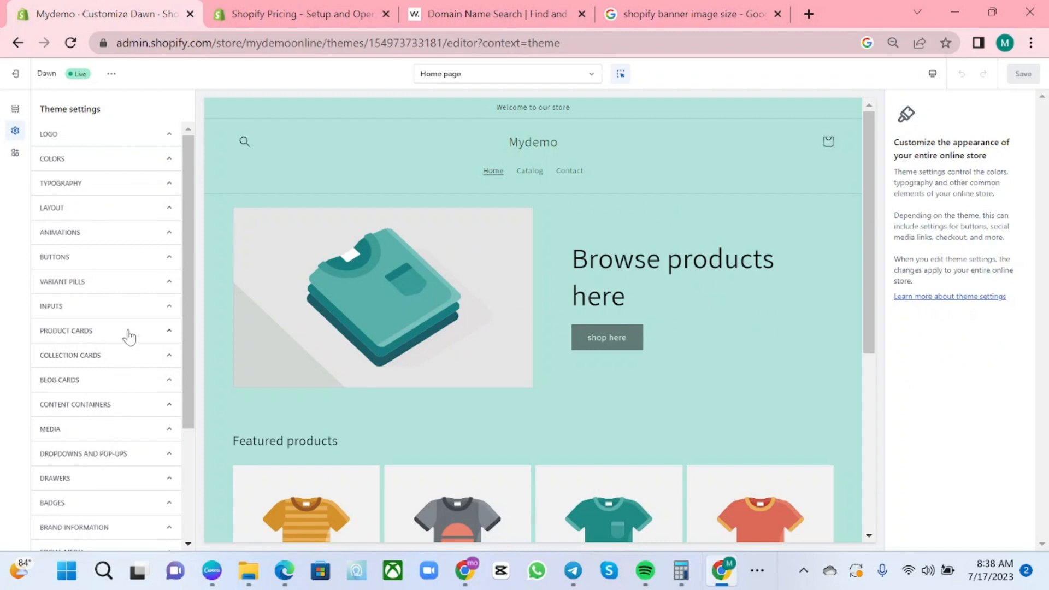
pyautogui.scroll(-3)
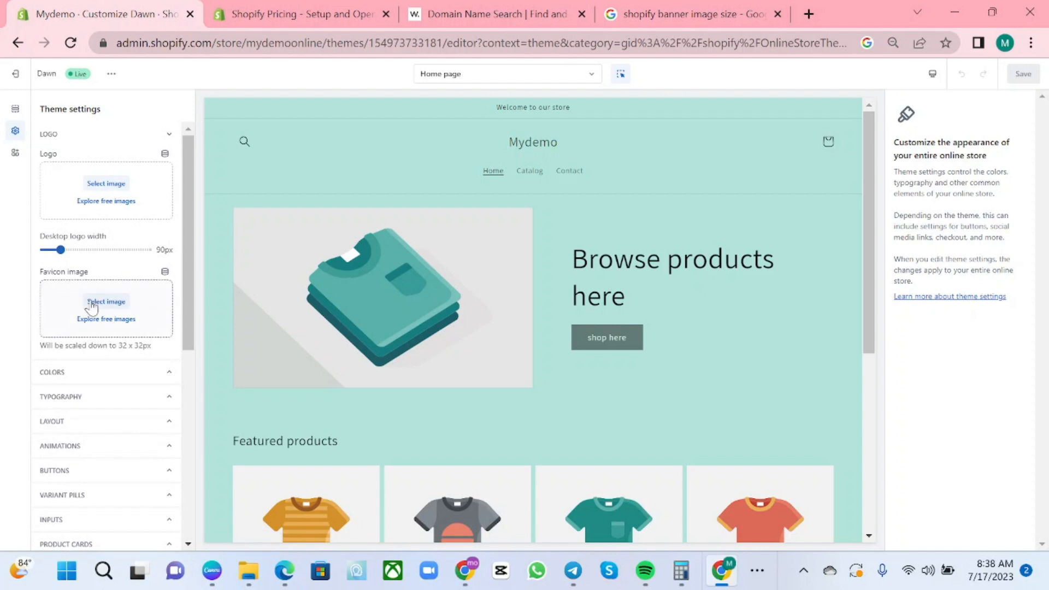
pyautogui.click(106, 302)
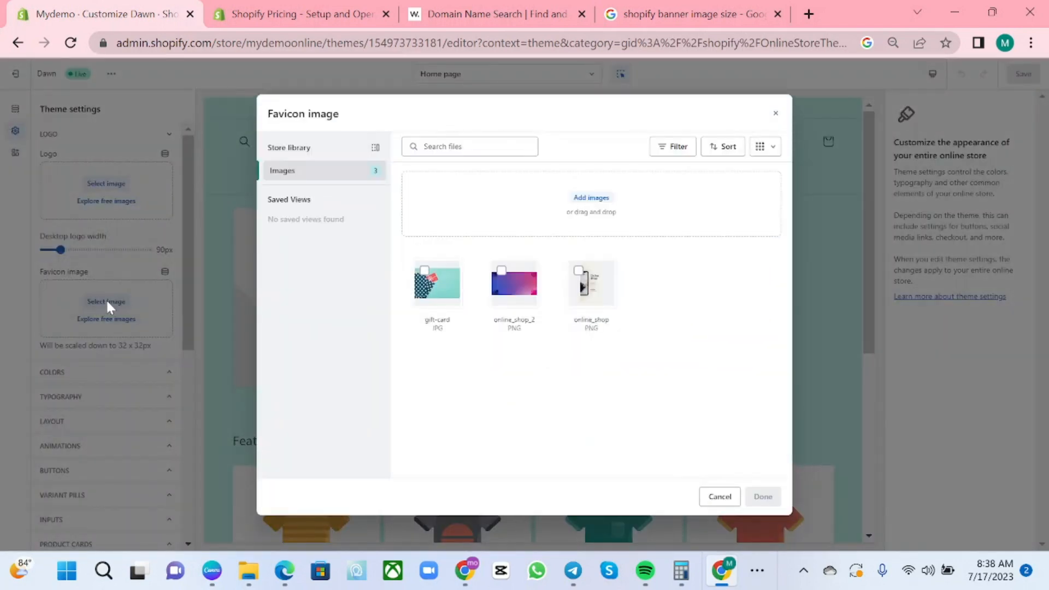
# - Upload logo.png and apply it as the theme's favicon image
pyautogui.click(591, 198)
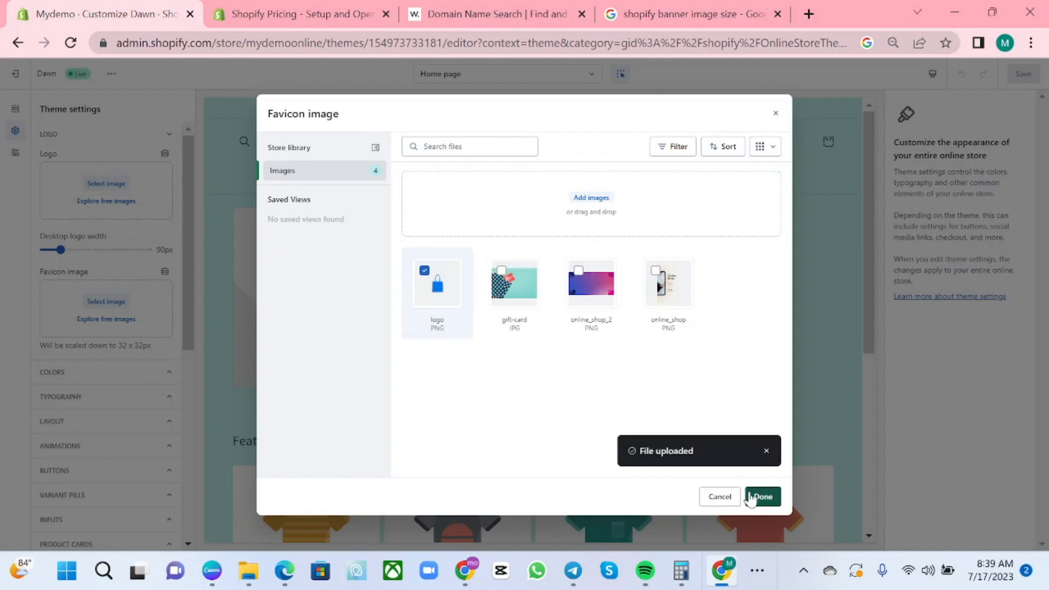
pyautogui.click(761, 497)
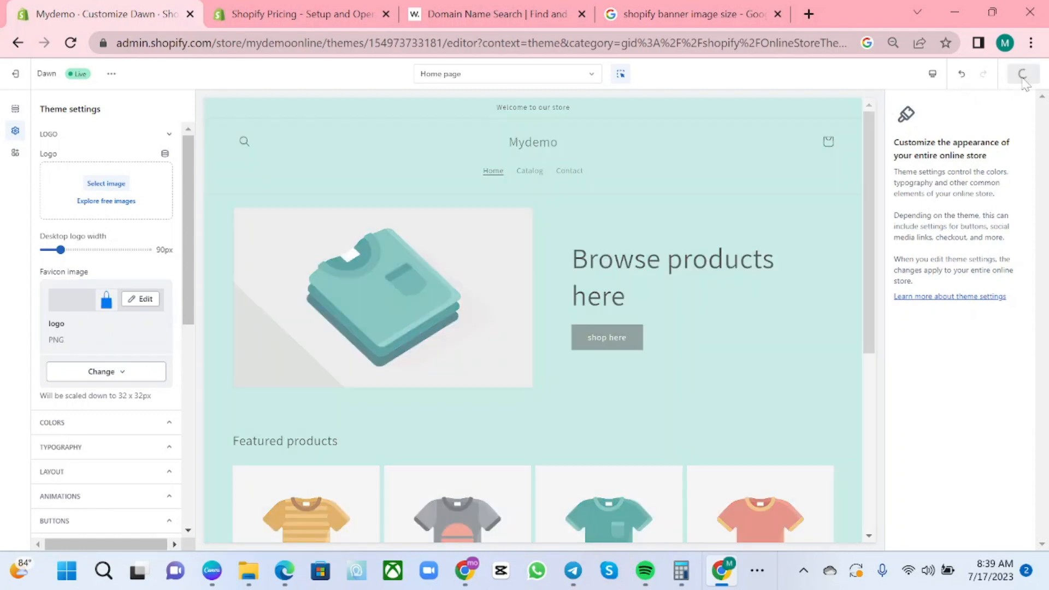
# - Save the favicon change and return to the Themes list with Dawn saved just now
pyautogui.click(1023, 73)
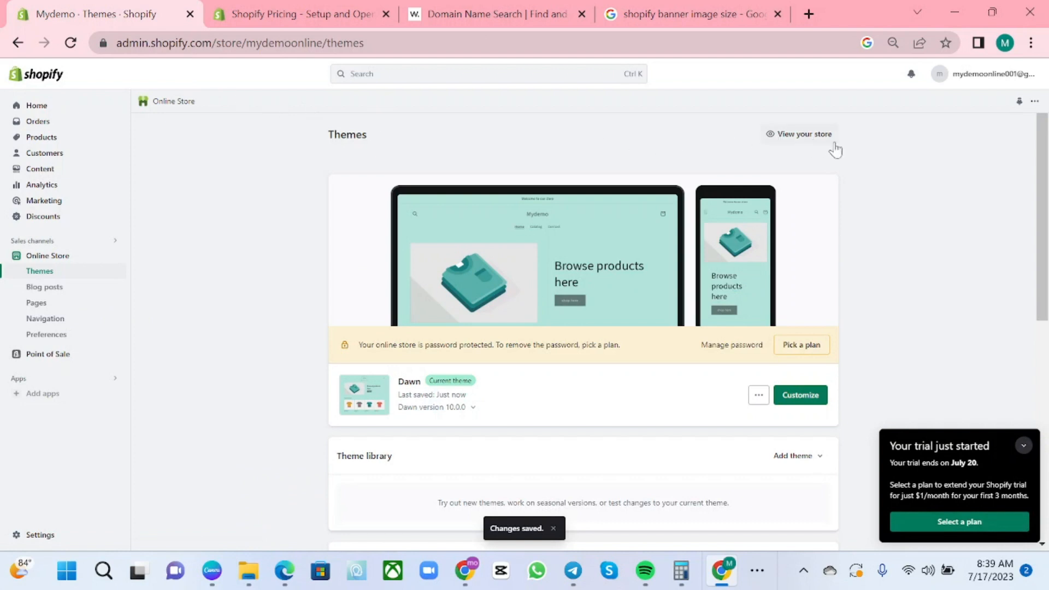
# - View the live Mydemo storefront in a new tab showing the new logo favicon
pyautogui.click(798, 134)
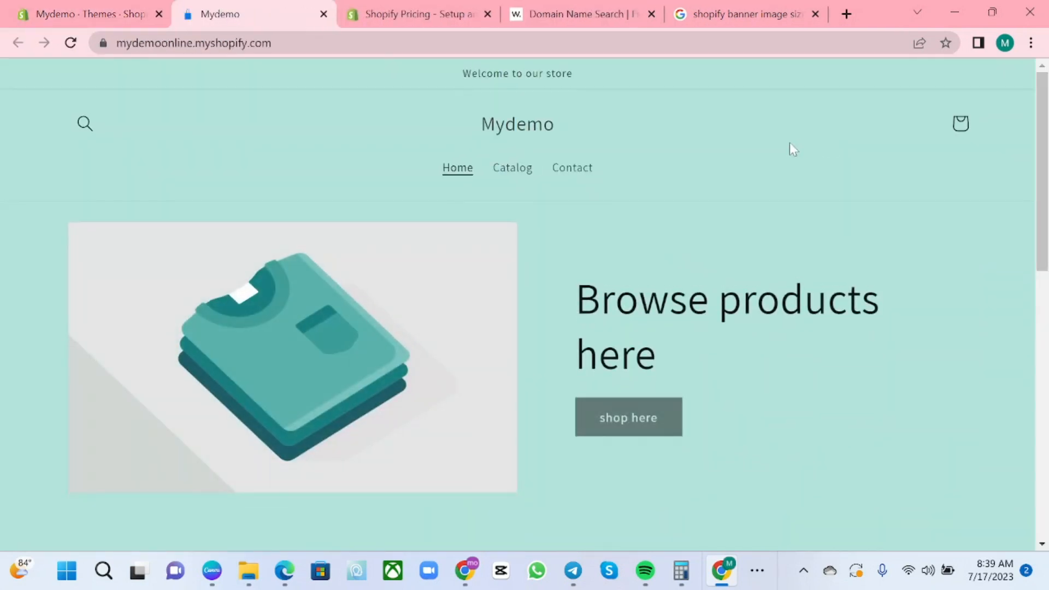
pyautogui.moveTo(220, 14)
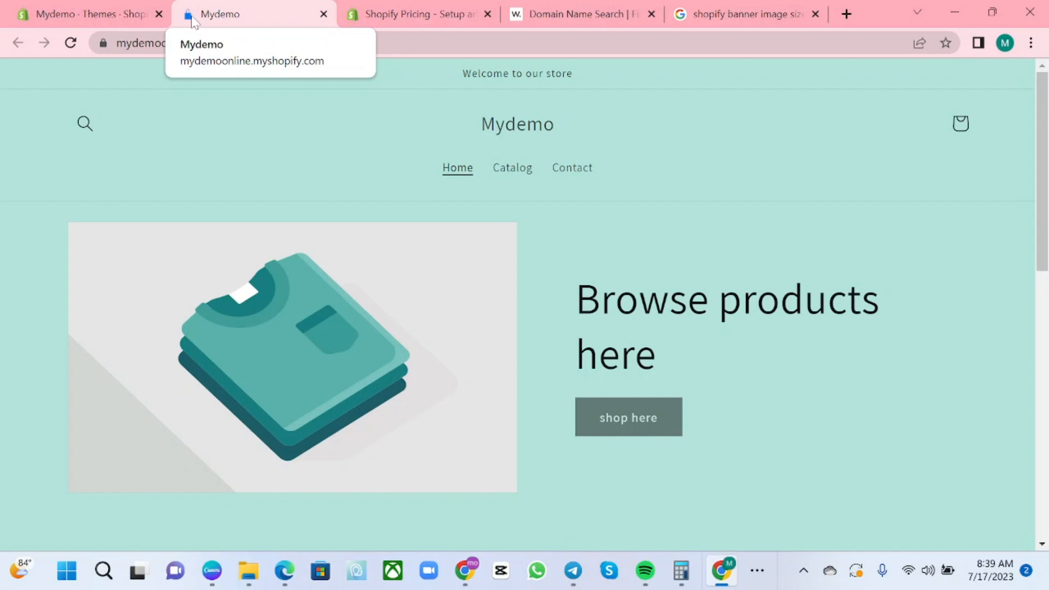
pyautogui.moveTo(673, 199)
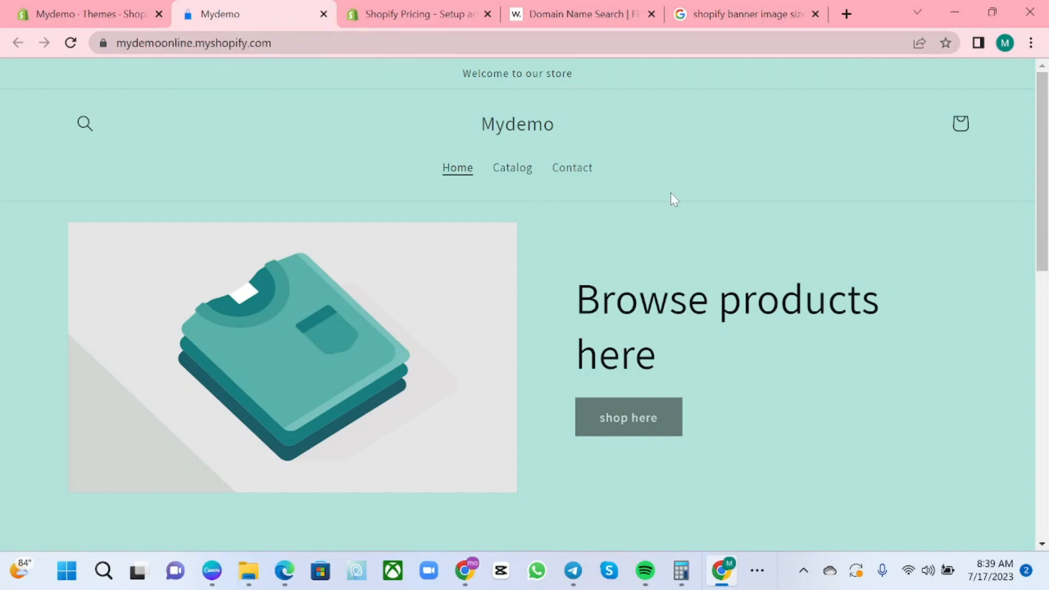